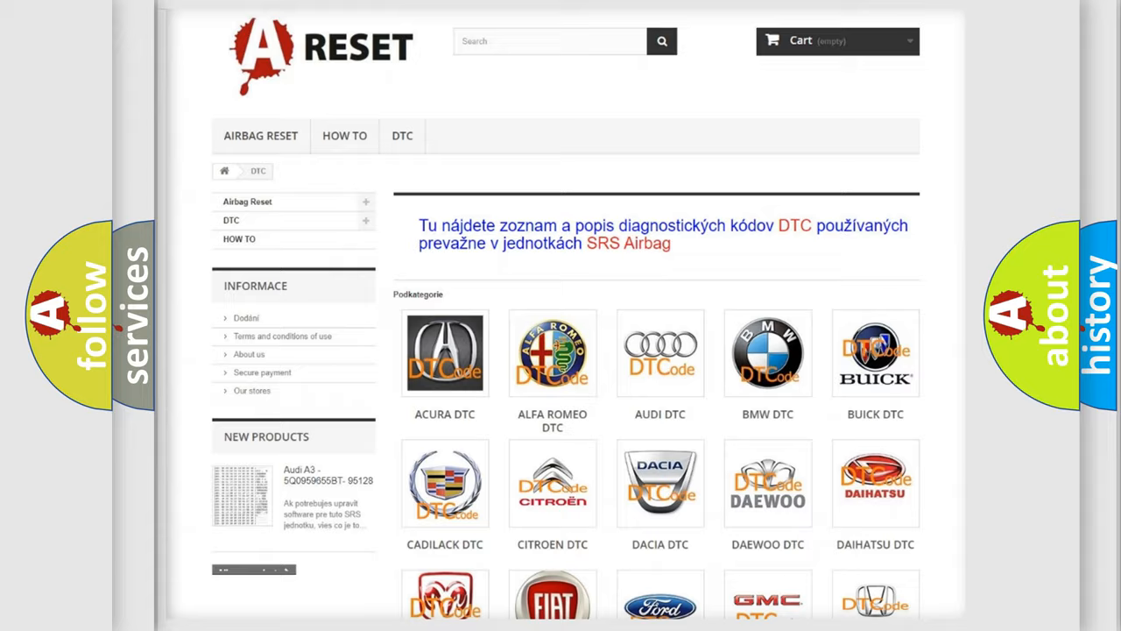
# Scroll down the Dodge DTC code list to reach the C212917 entry
pyautogui.scroll(-3)
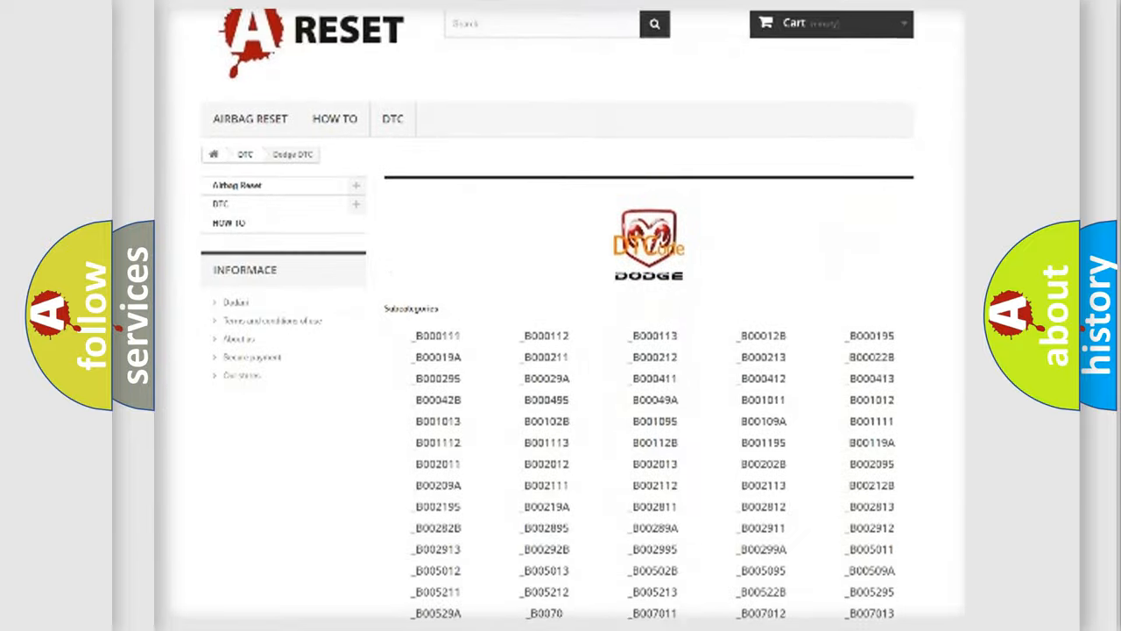
pyautogui.scroll(-3)
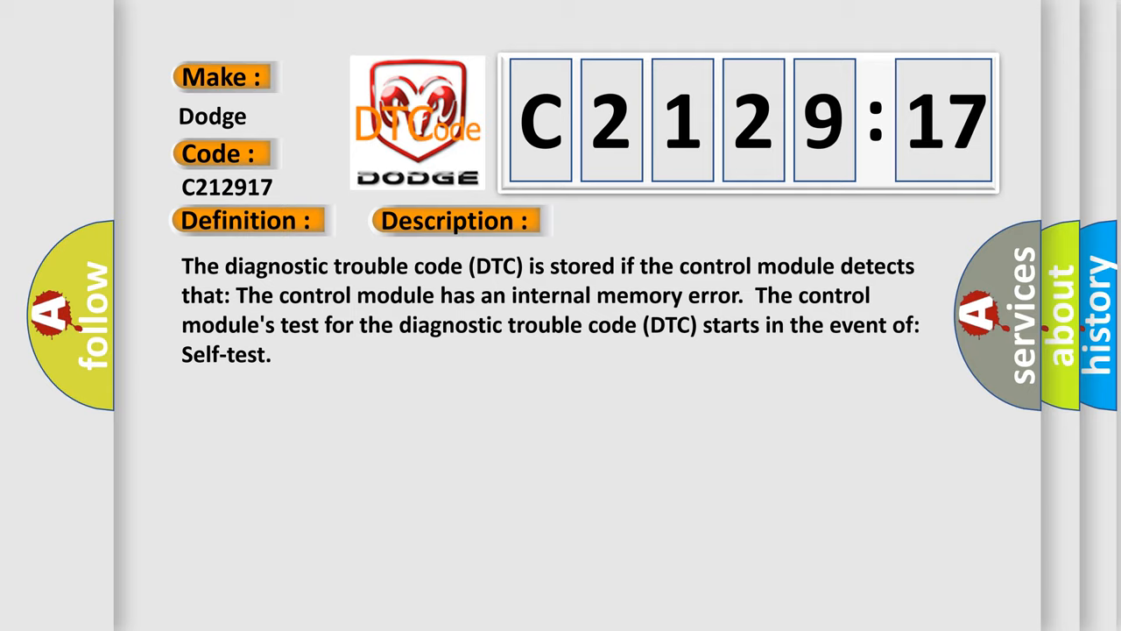
# Advance to the Cause slide: internal control module fault, circuit voltage above threshold
pyautogui.click(645, 221)
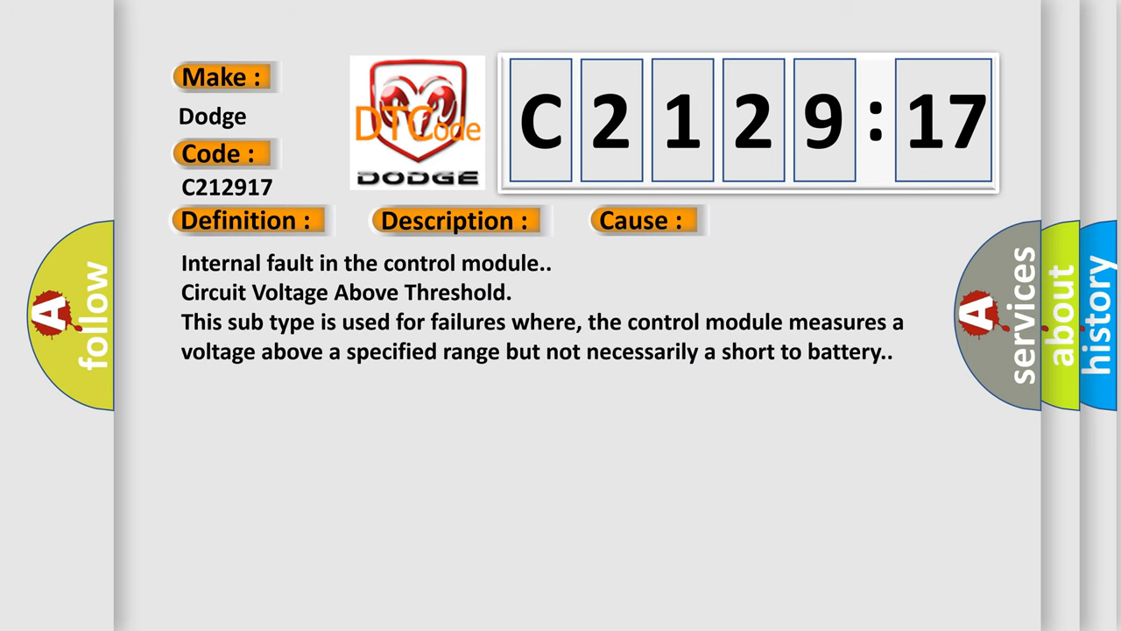